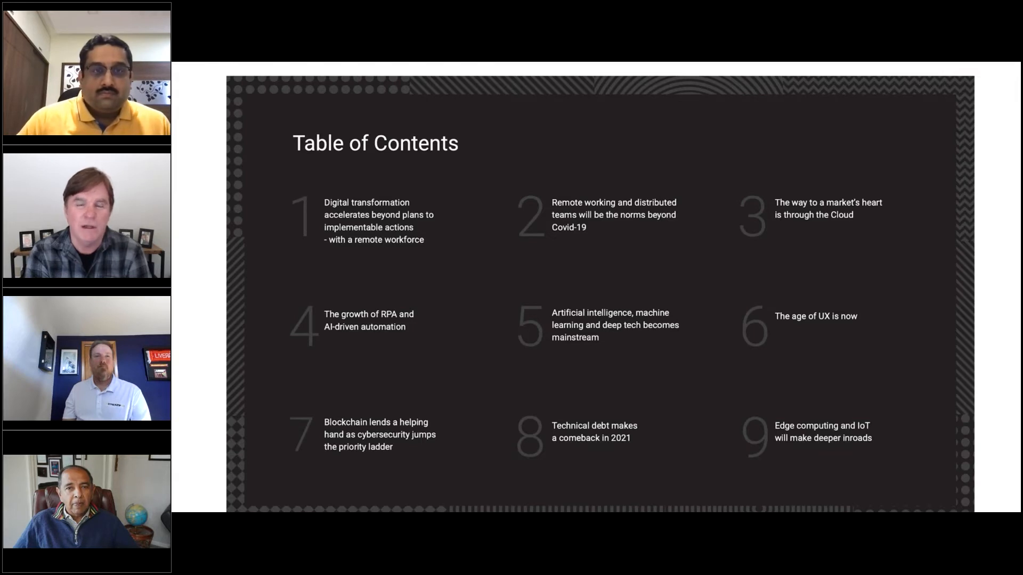
mouse_move(204, 239)
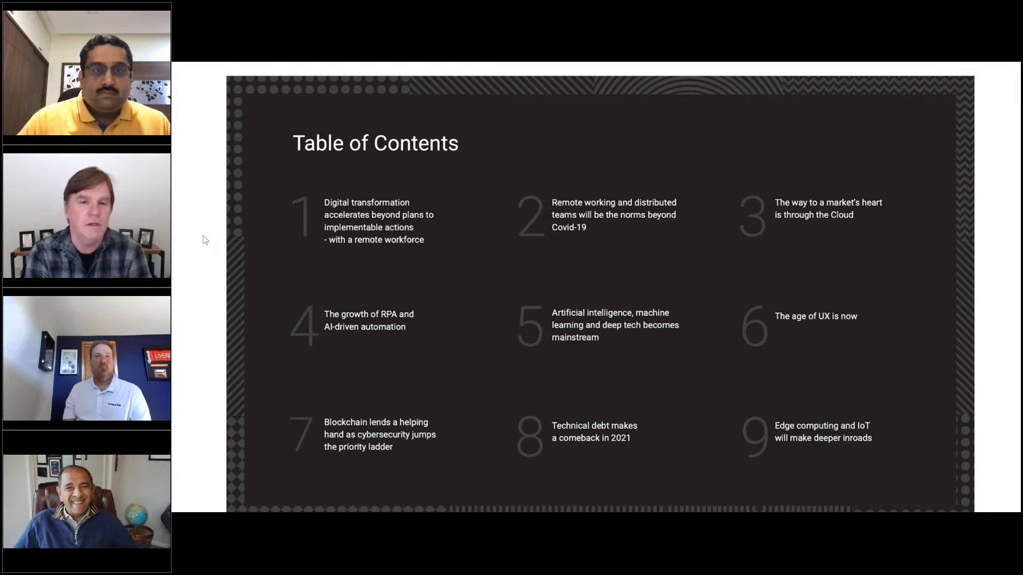